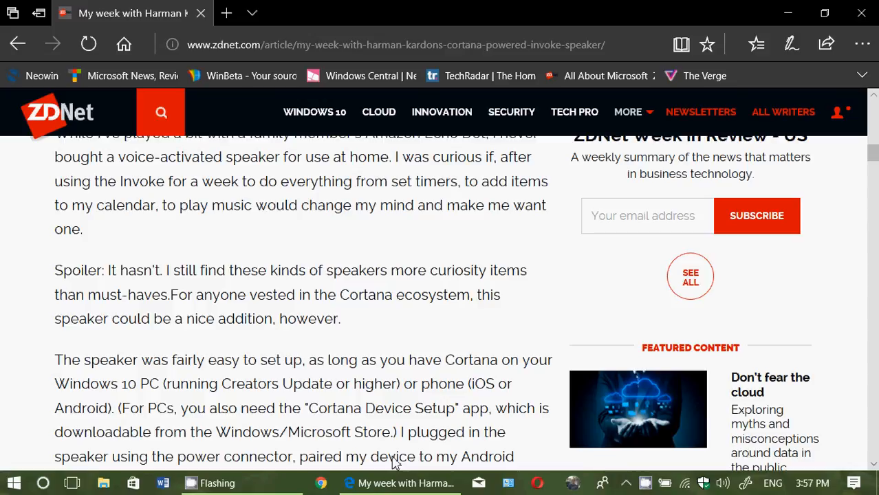
mouse_move(237, 227)
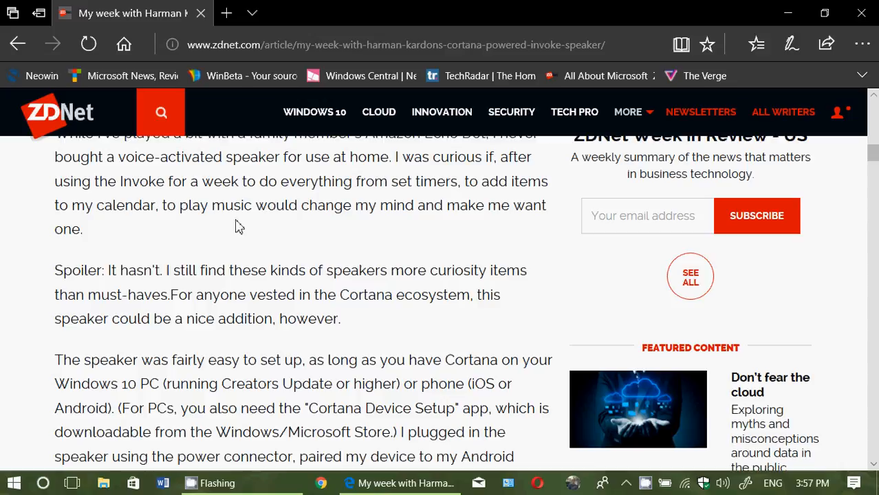
mouse_move(210, 249)
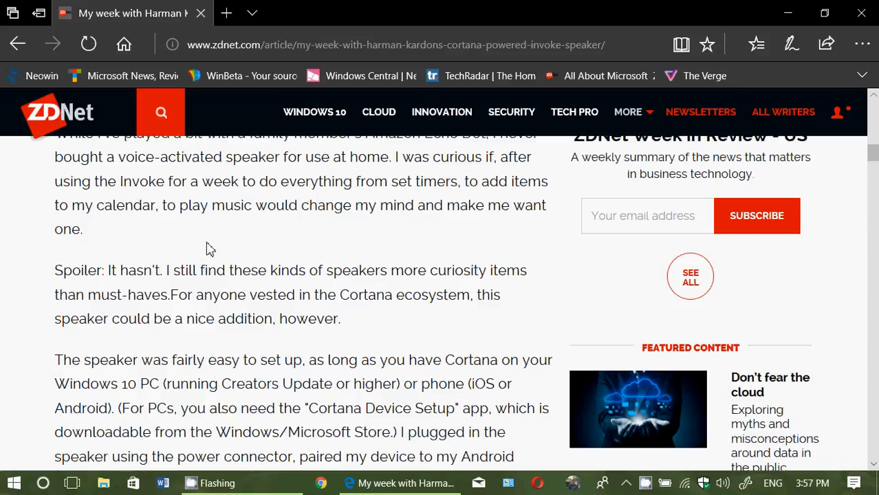
- Look at the right-click options on the article text and dismiss them without choosing
right_click(209, 248)
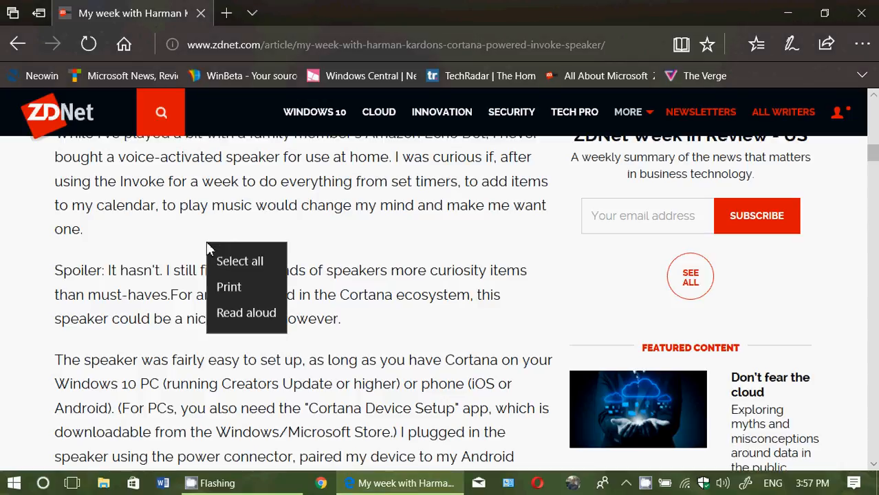
mouse_move(460, 246)
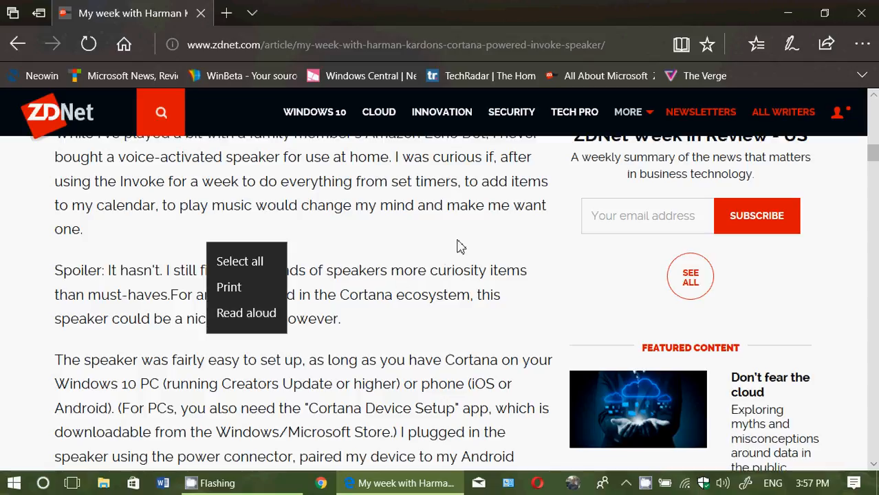
click(461, 247)
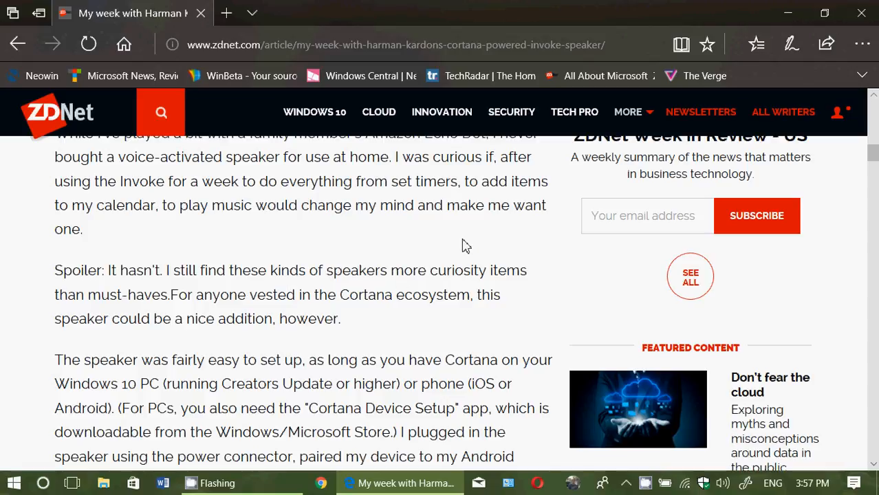
mouse_move(18, 42)
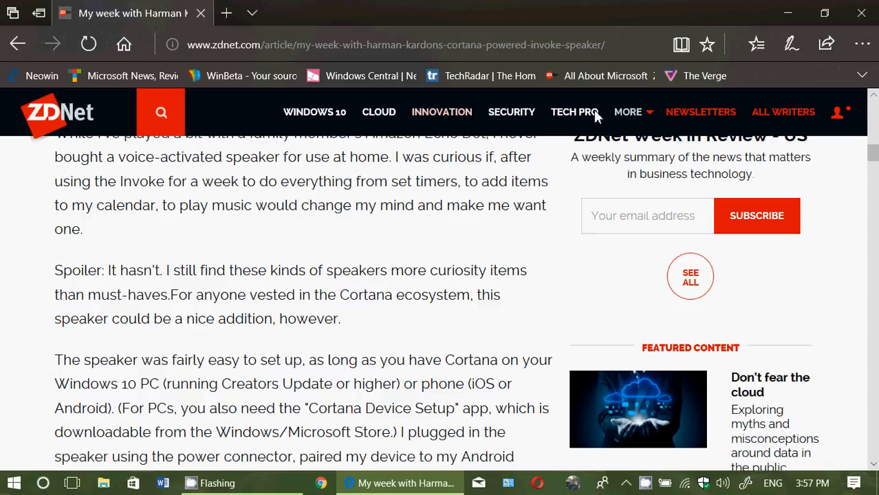
mouse_move(369, 234)
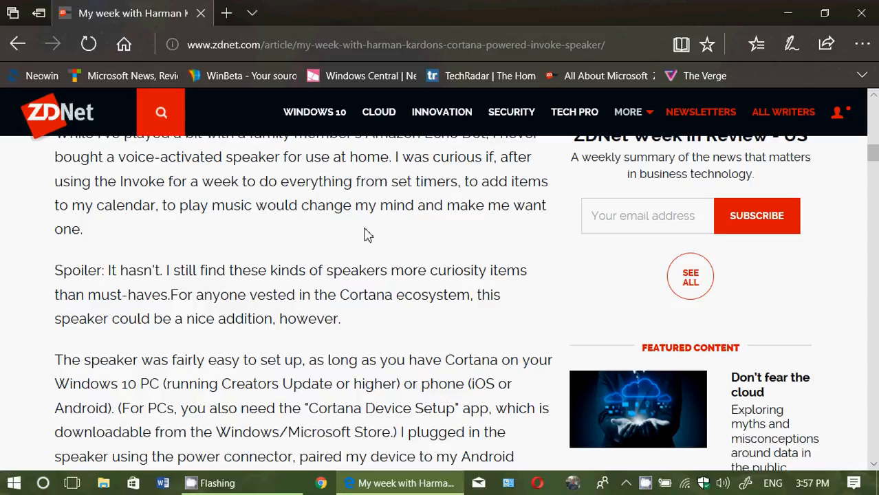
scroll(down, 3)
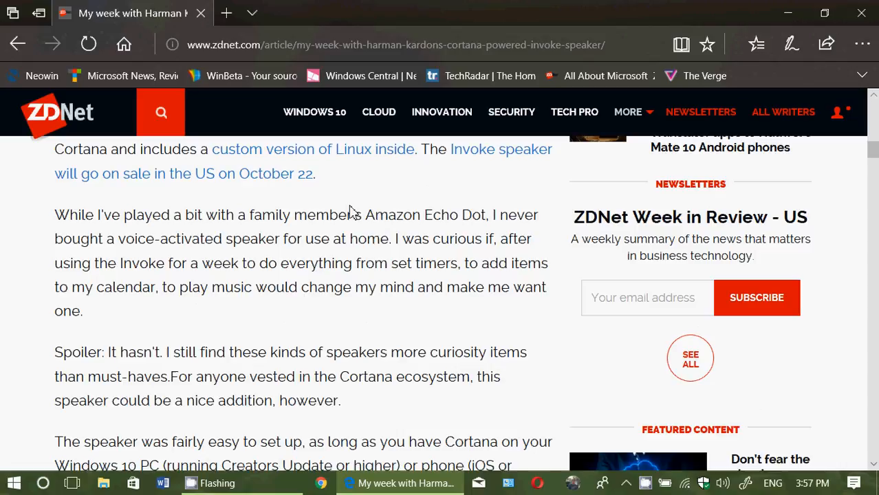
mouse_move(58, 220)
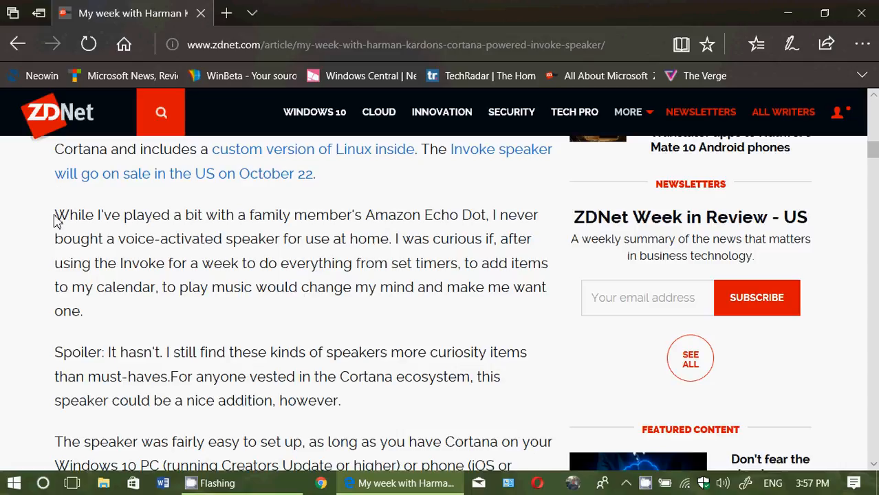
- Select the paragraphs starting at 'While I've played' and start Read aloud on them
drag(55, 214, 138, 262)
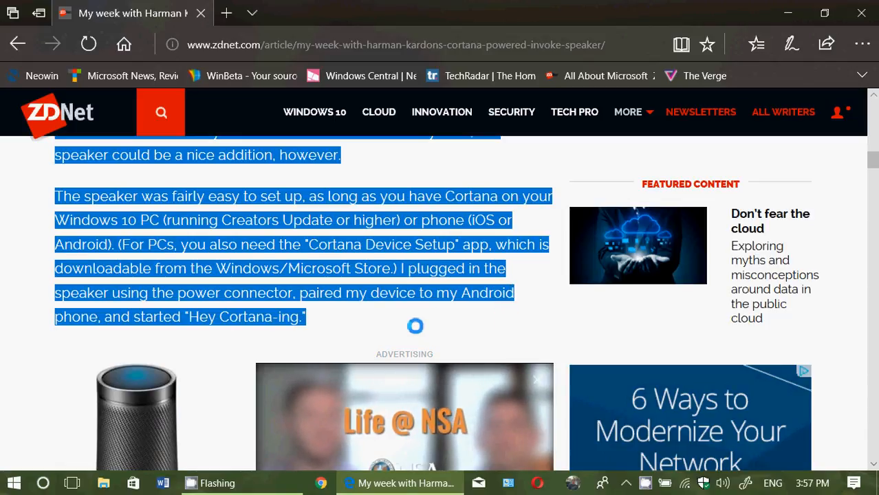
right_click(293, 220)
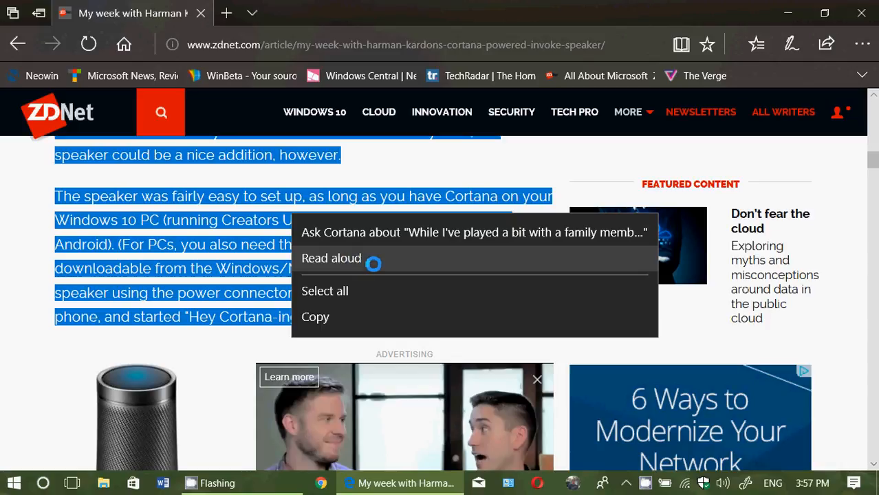
click(330, 259)
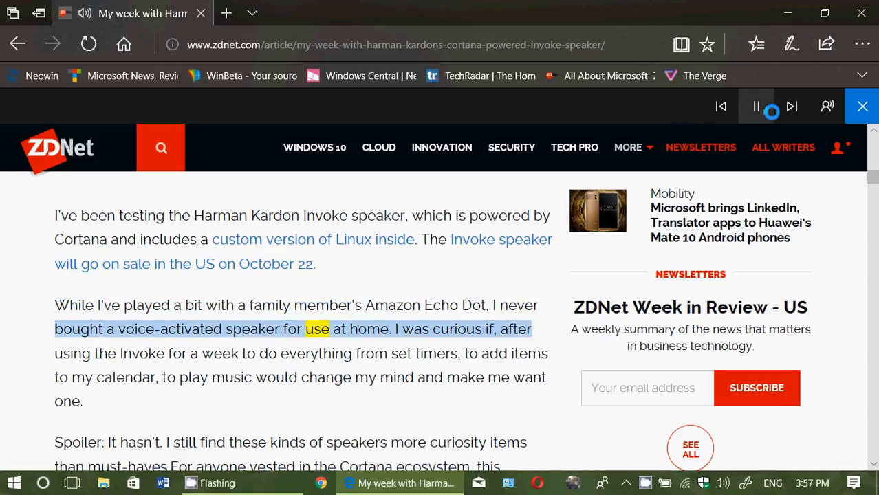
- Choose the Microsoft David English voice in Read aloud's voice options, then end the reading
click(828, 107)
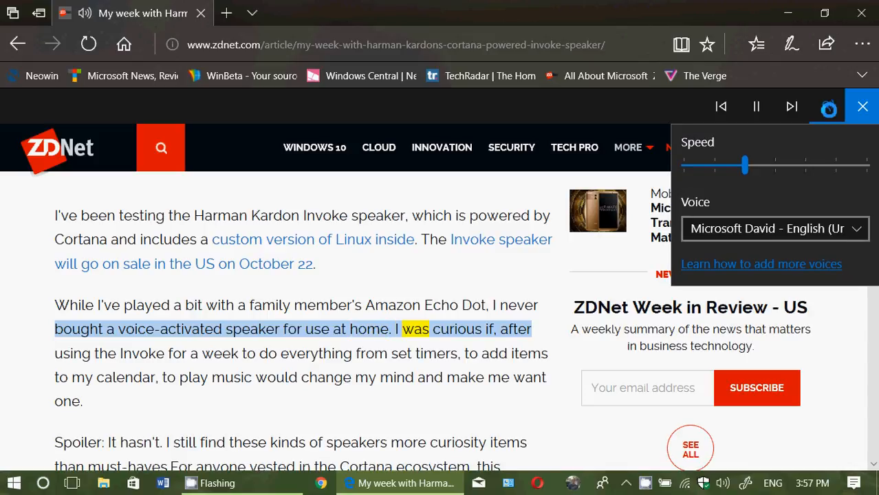
click(773, 229)
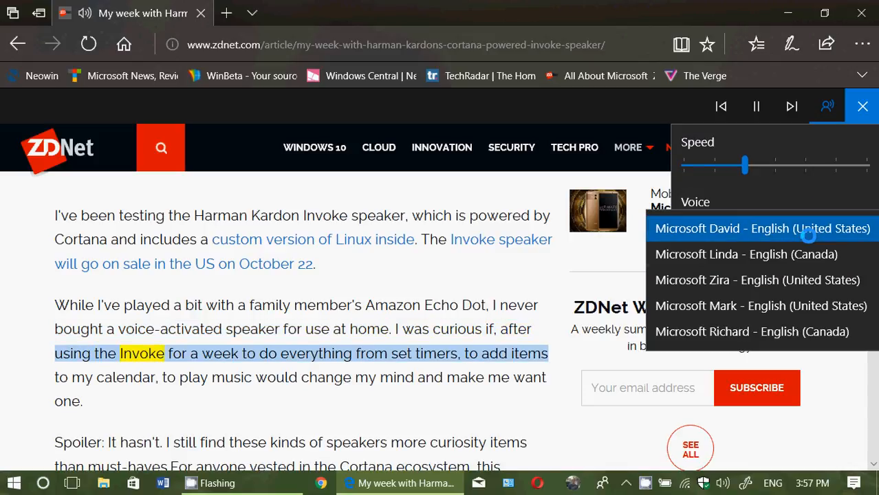
click(746, 253)
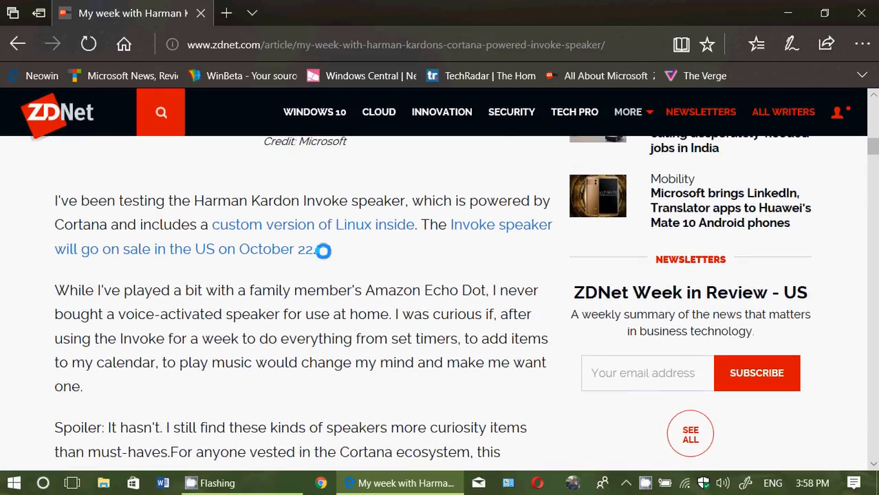
scroll(down, 3)
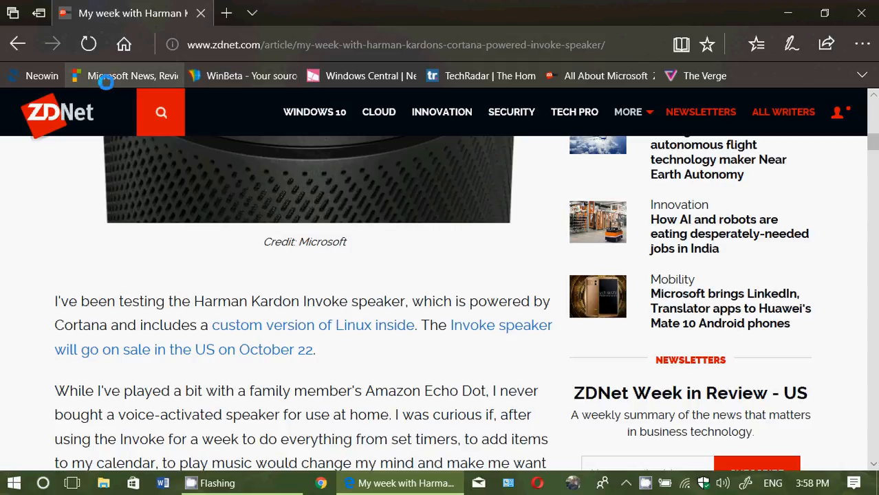
- Go to thurrott.com from favorites and open the Cortana update article
click(107, 75)
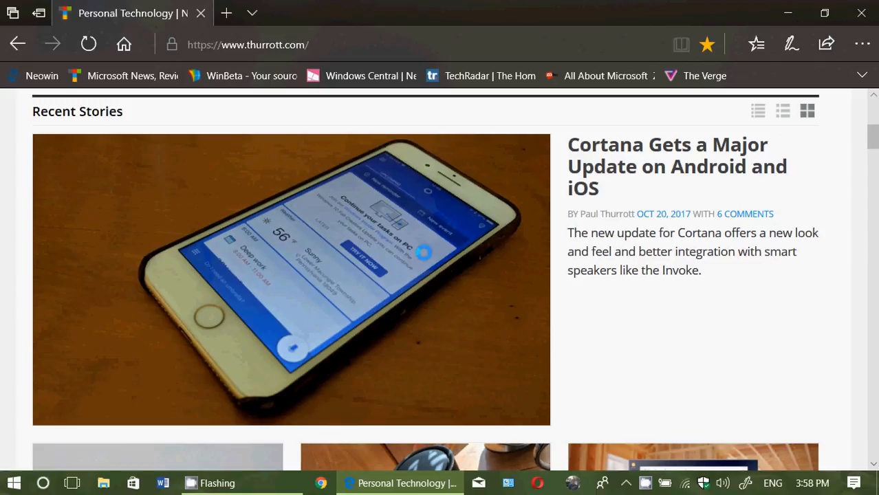
click(677, 166)
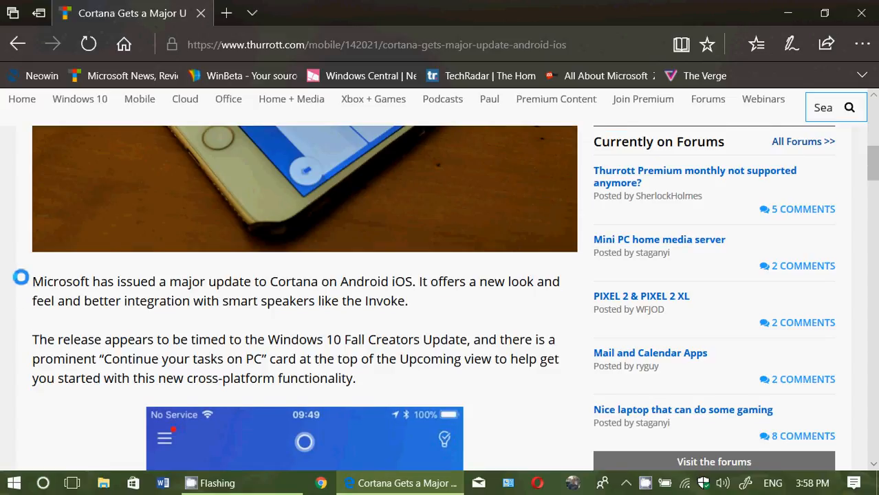
drag(33, 281, 355, 378)
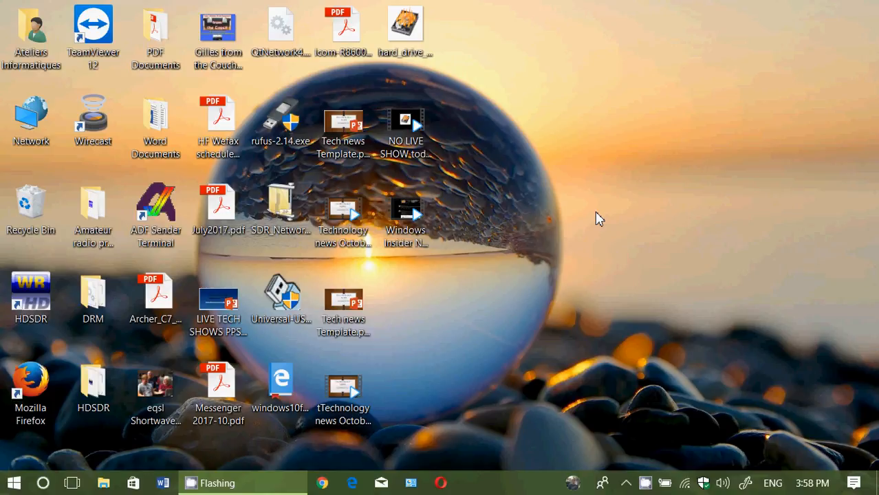
mouse_move(678, 425)
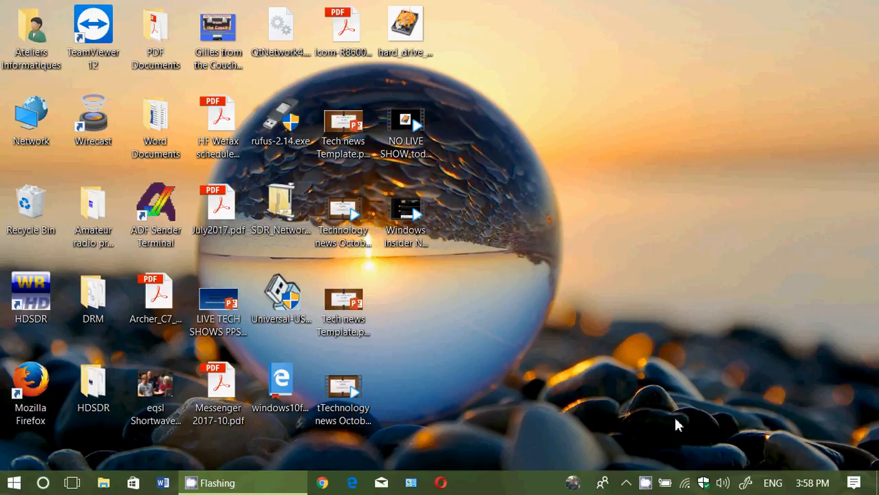